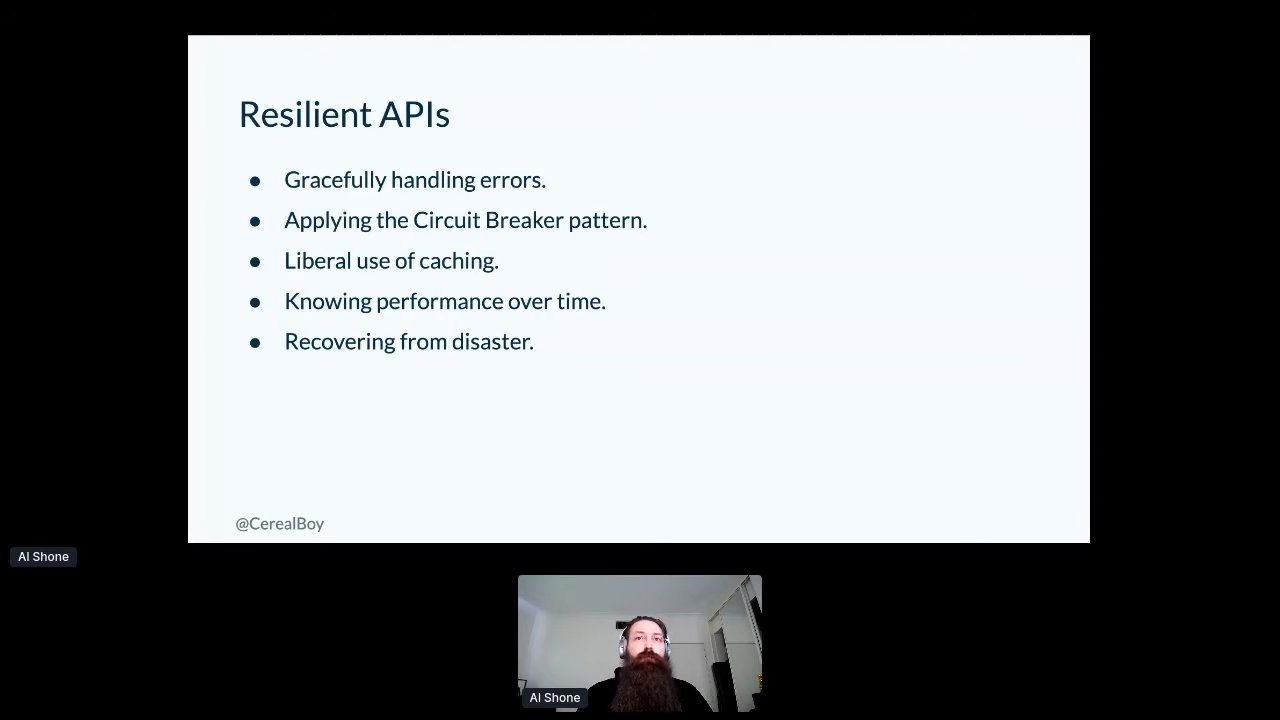
Advance the shared deck from the Resilient APIs overview to the Handling errors section slide.
{"action": "key", "text": "Right"}
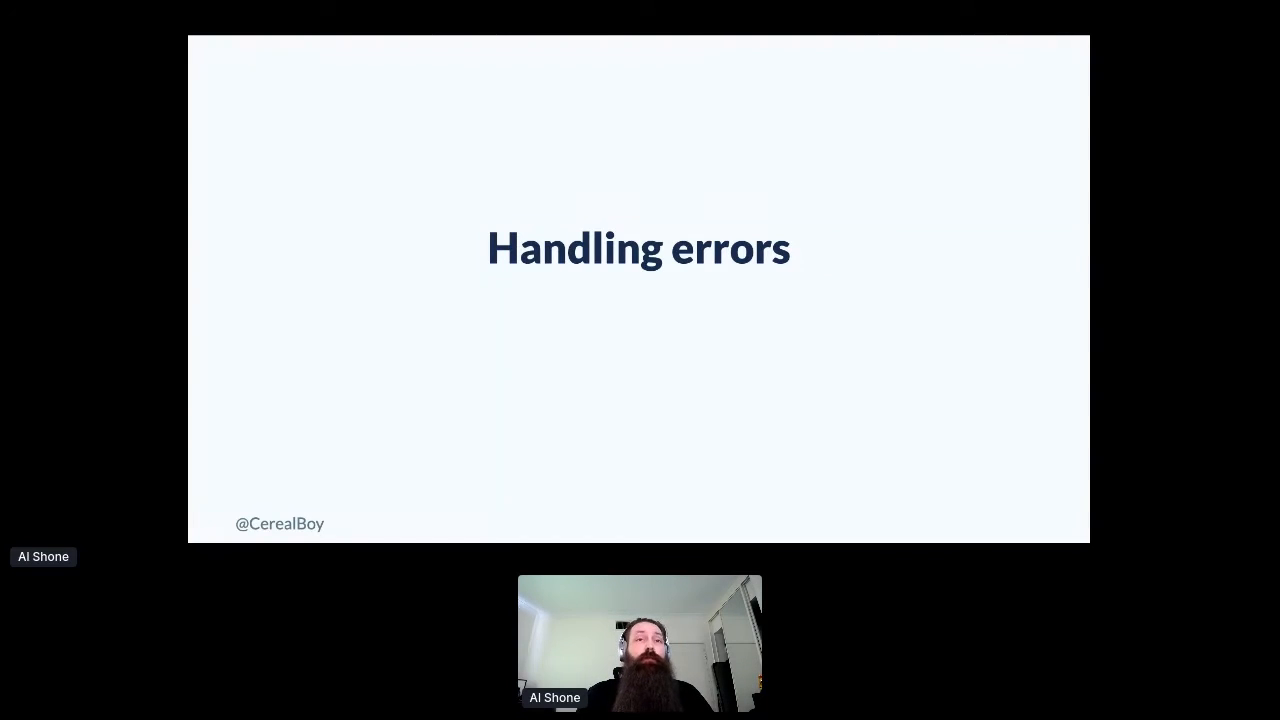
{"action": "key", "text": "Right"}
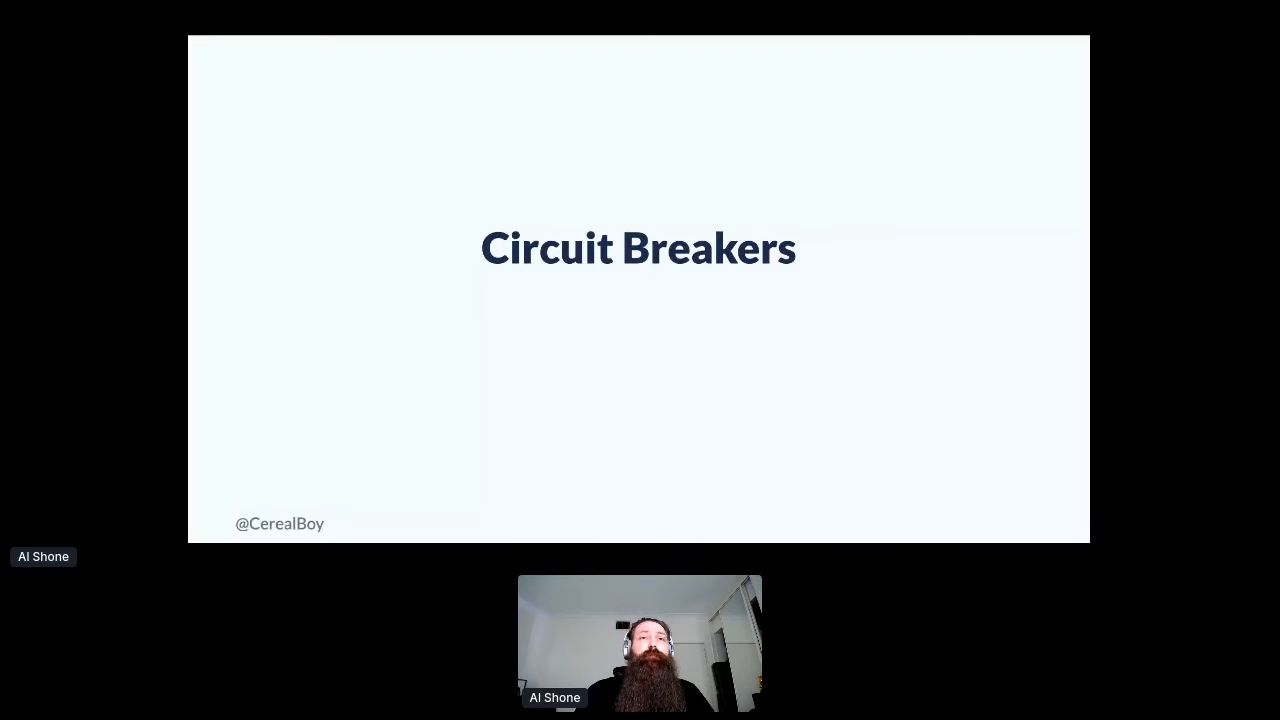
{"action": "key", "text": "Right"}
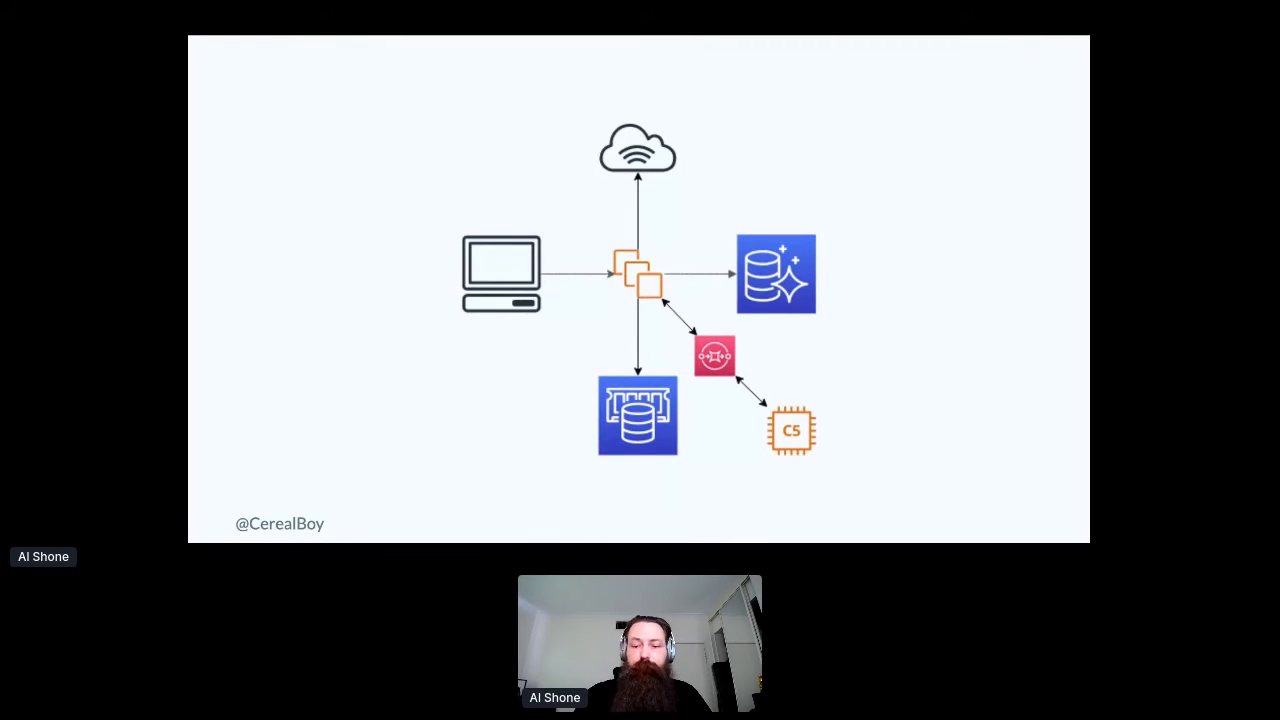
Advance past the Circuit Breakers material to the next slide in the shared deck.
{"action": "key", "text": "Right"}
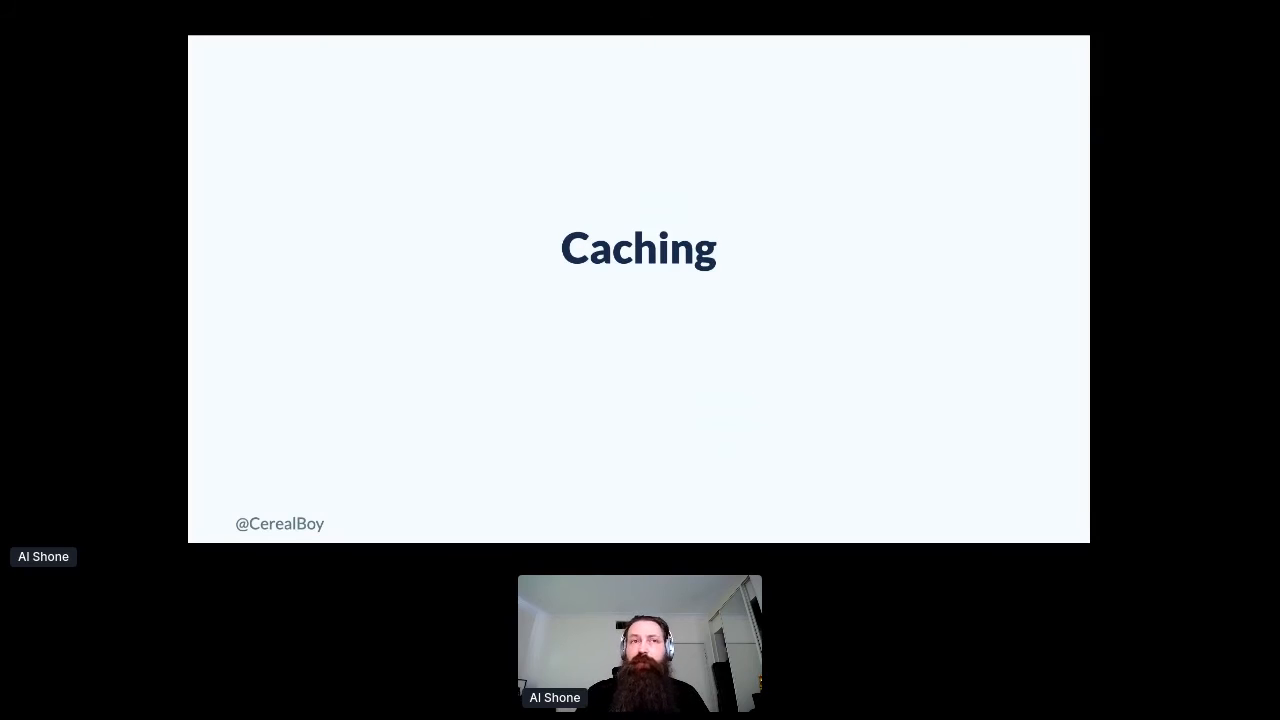
Advance the shared deck from the Caching section to the Performance over Time slide.
{"action": "key", "text": "Right"}
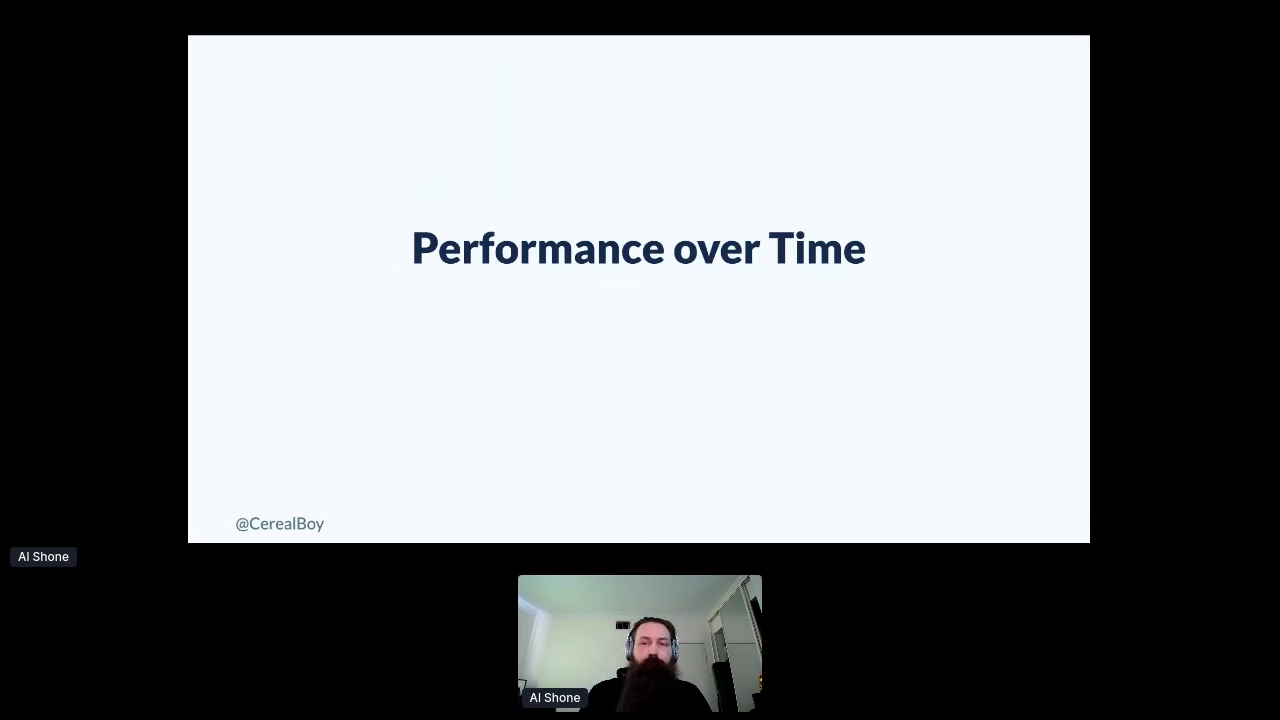
{"action": "key", "text": "Right"}
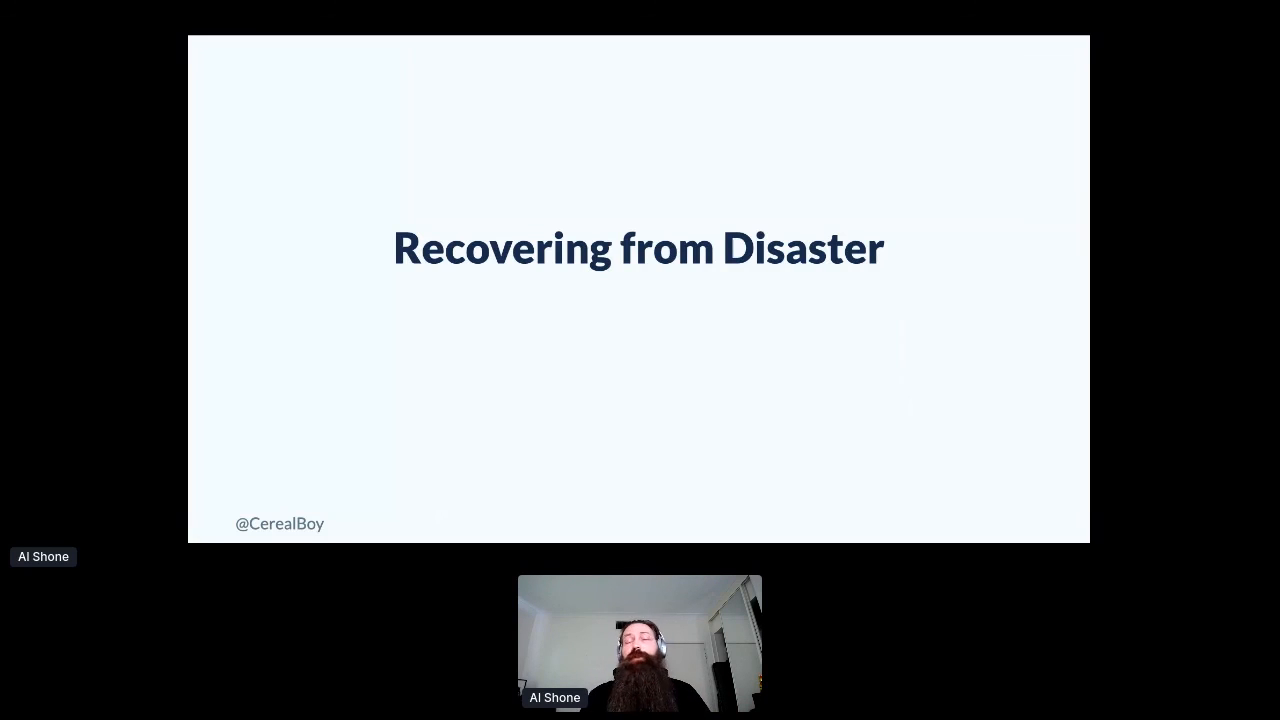
Advance to the slide listing infrastructure as code, a tested recovery plan, and redundancy.
{"action": "key", "text": "Right"}
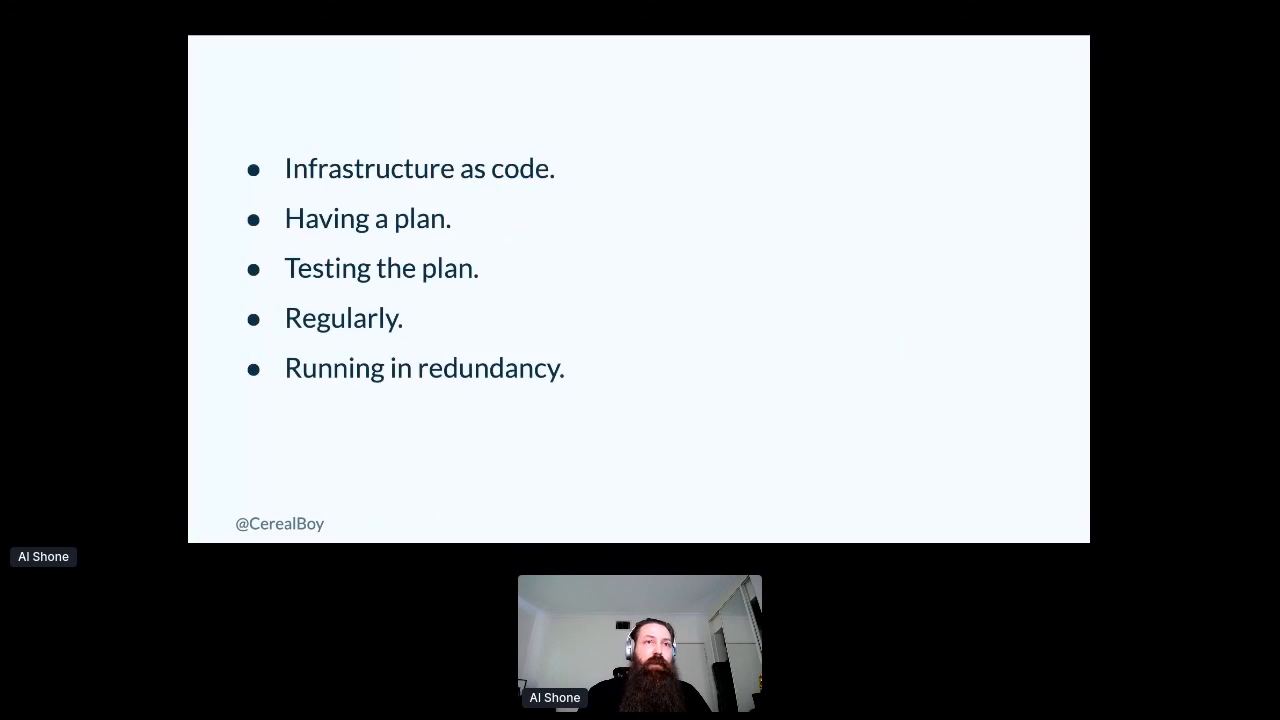